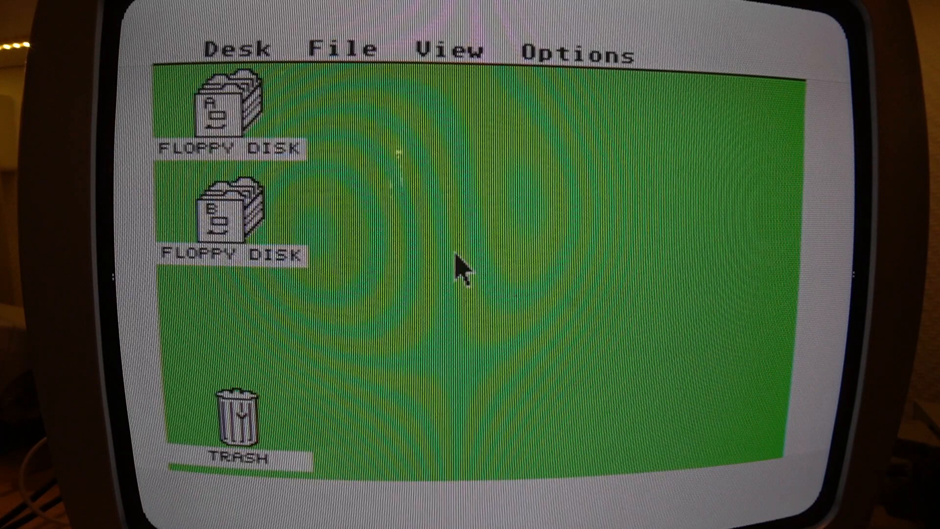
Step: Open the drive A floppy and launch HDX.PRG
left_click(221, 114)
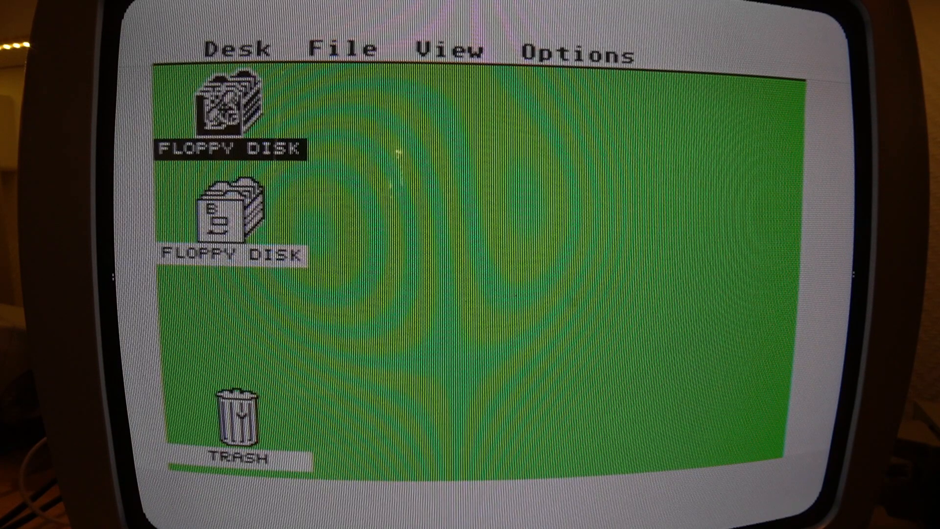
double_click(227, 108)
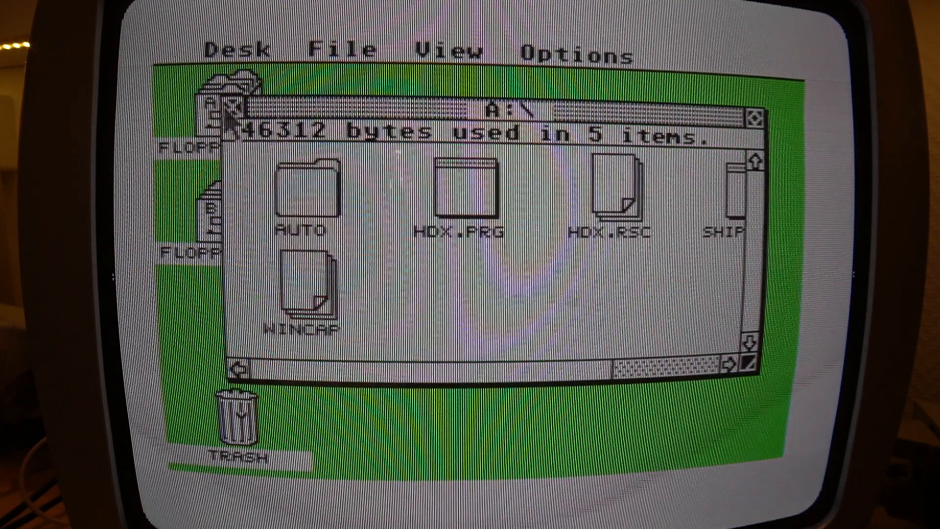
double_click(468, 186)
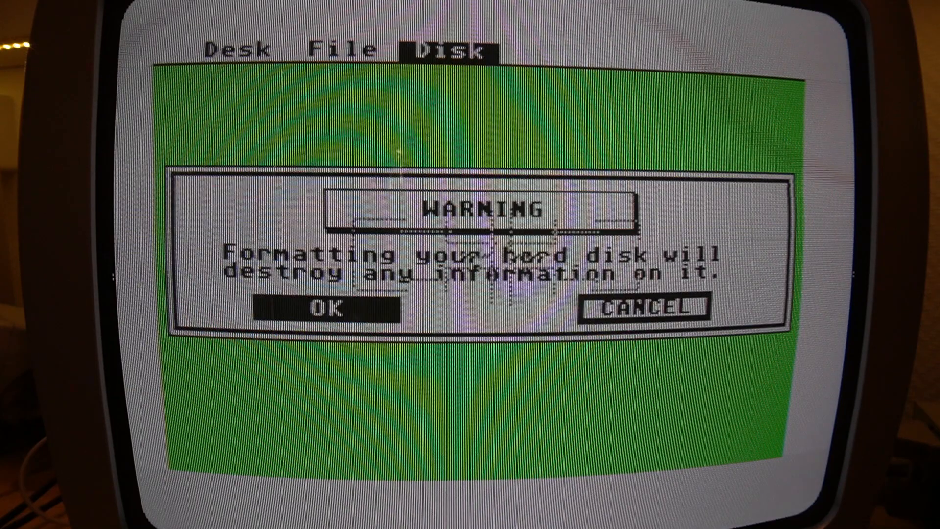
Step: Format hard disk unit 0 as an SH204 drive, confirming the erase warnings
left_click(334, 307)
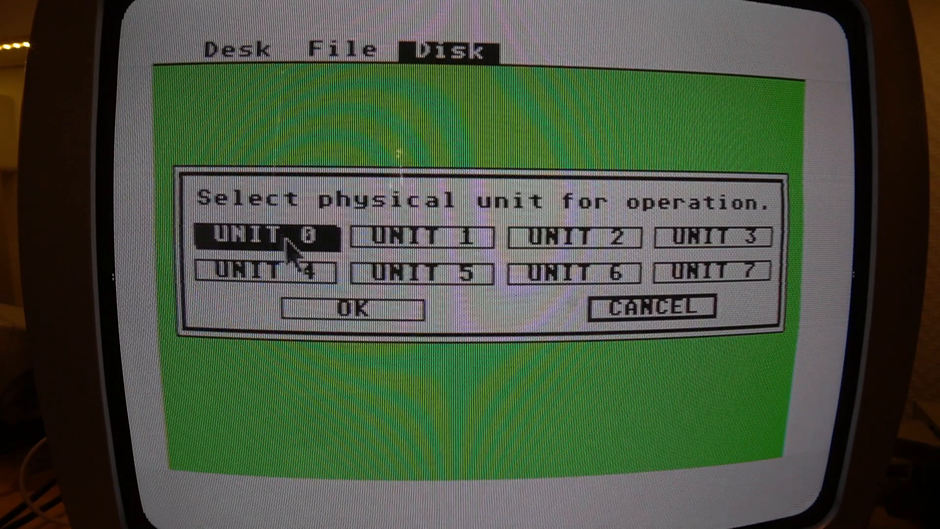
left_click(352, 307)
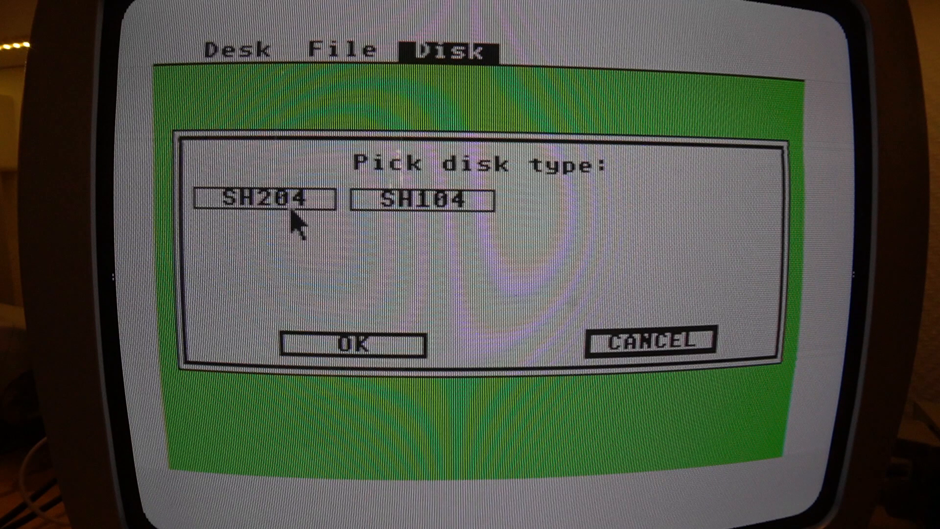
left_click(264, 200)
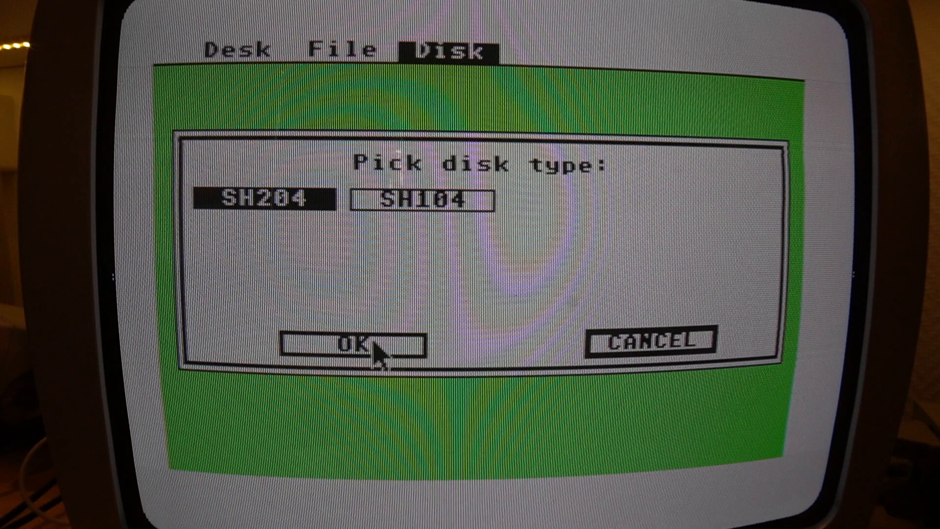
left_click(353, 345)
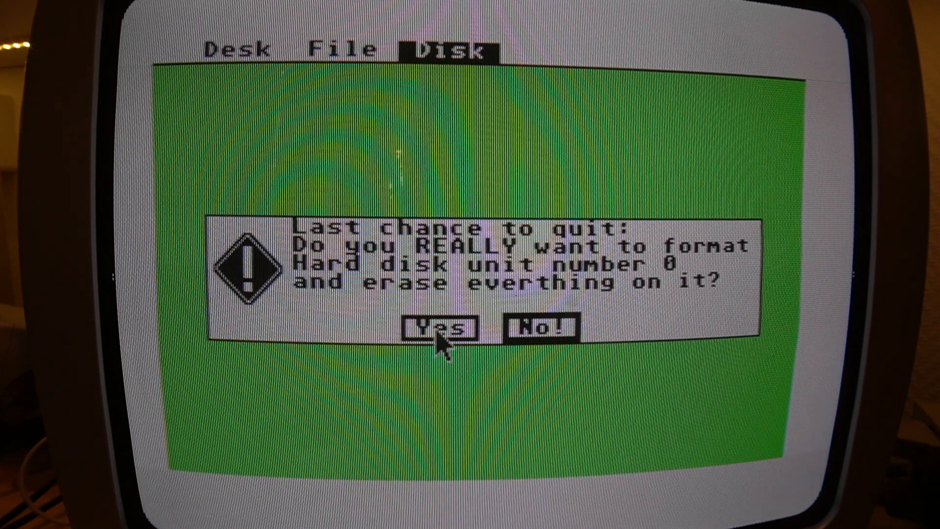
left_click(441, 329)
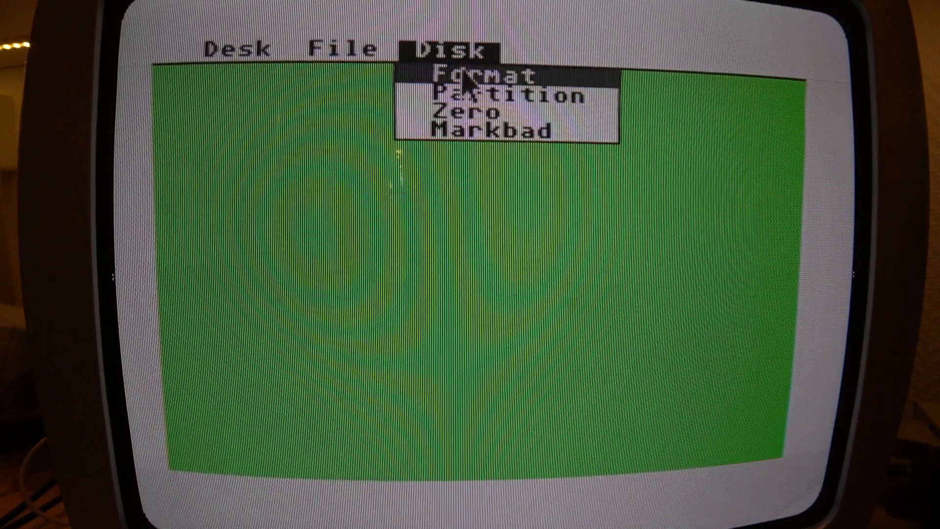
Step: Partition unit 0 with the 4-16 scheme, confirm all warnings, and accept the reboot
left_click(513, 96)
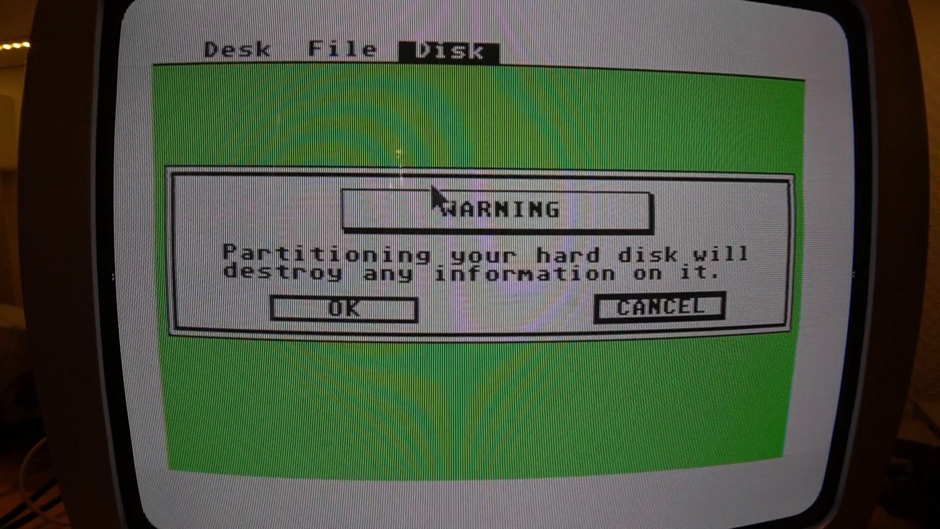
left_click(344, 307)
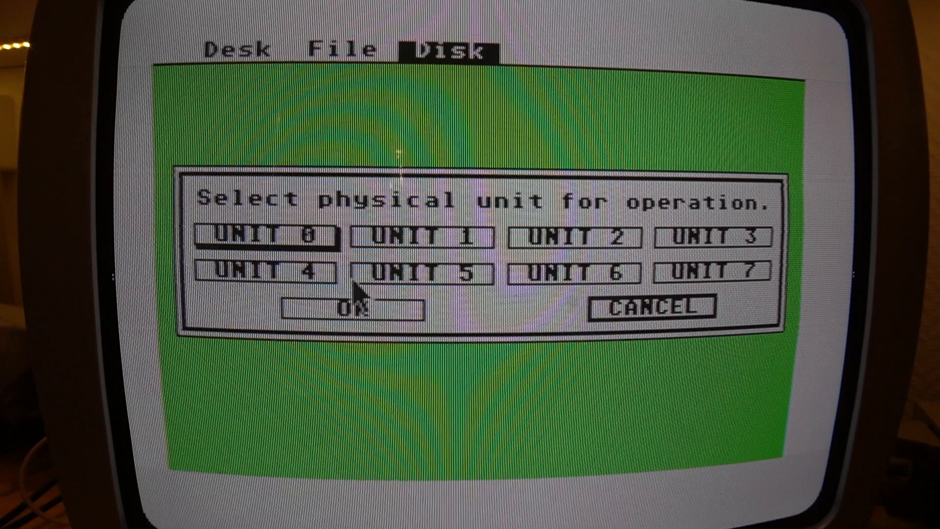
left_click(353, 310)
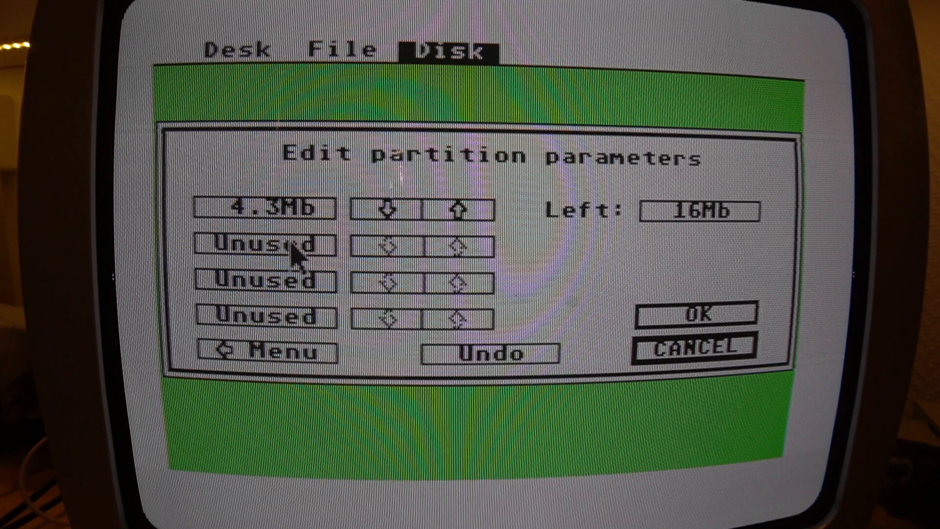
mouse_move(306, 363)
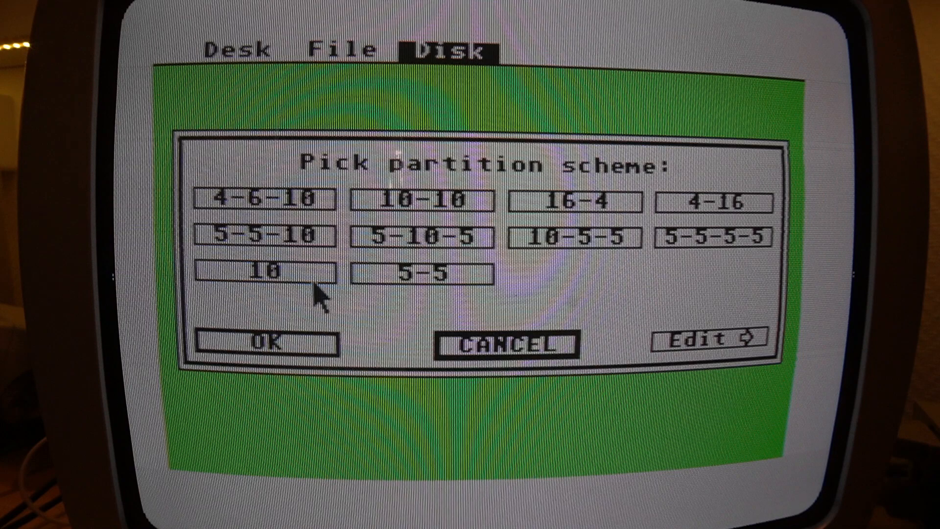
mouse_move(725, 213)
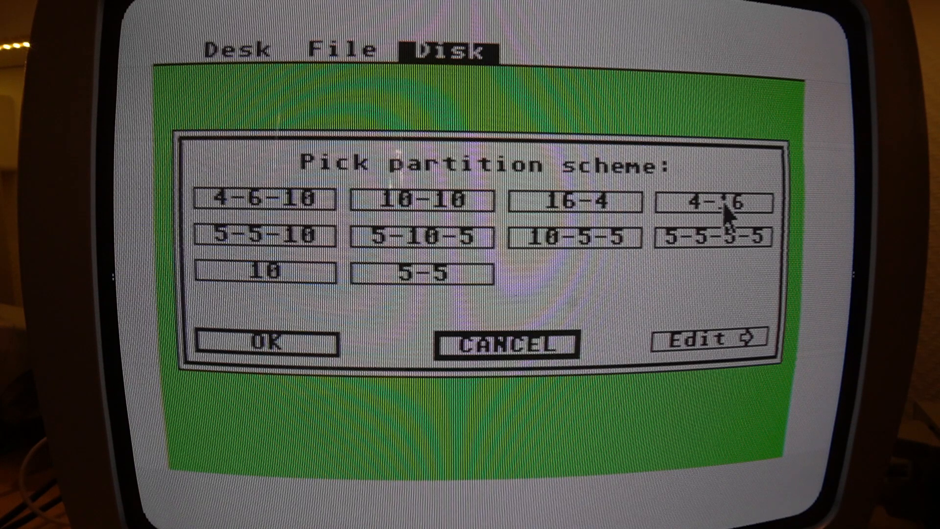
left_click(713, 203)
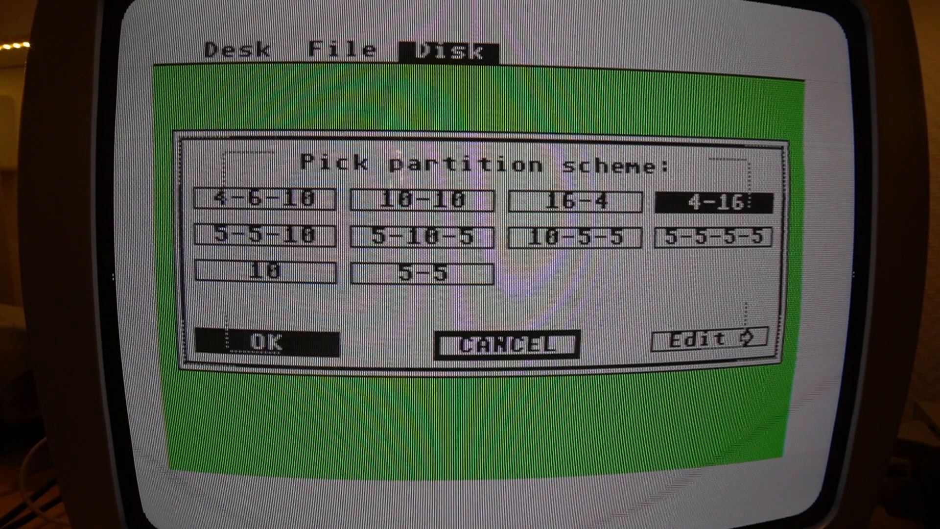
left_click(269, 341)
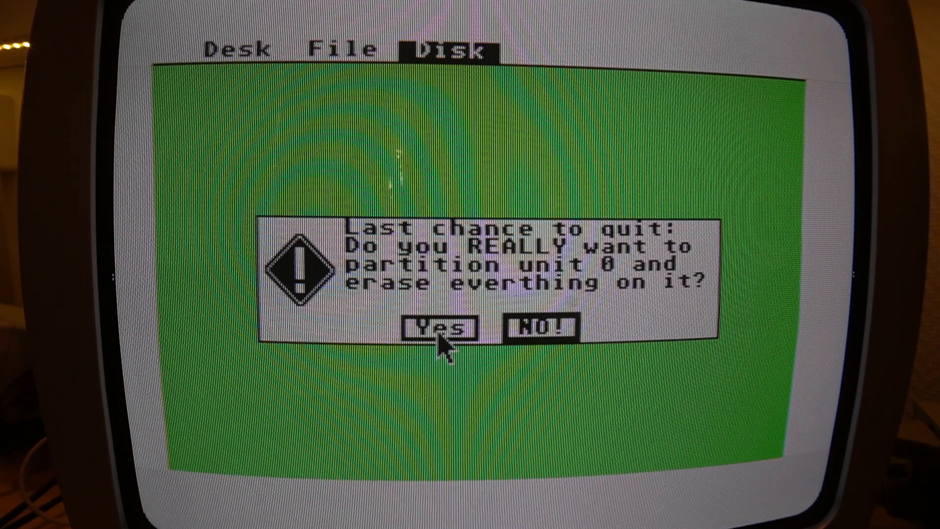
left_click(438, 328)
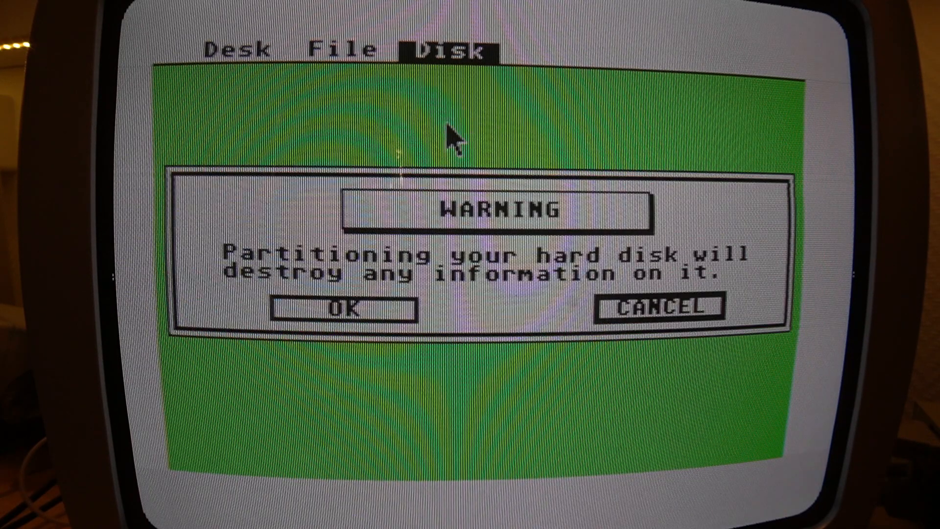
left_click(343, 307)
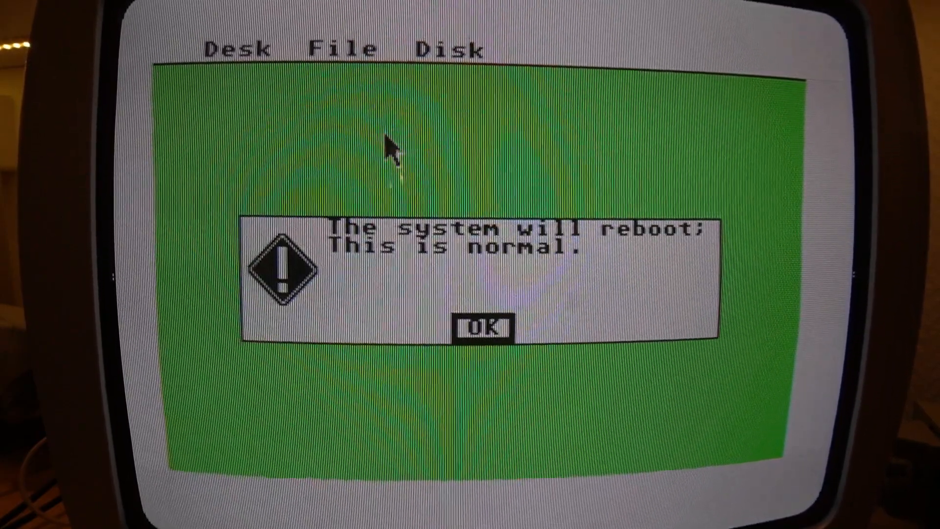
left_click(485, 327)
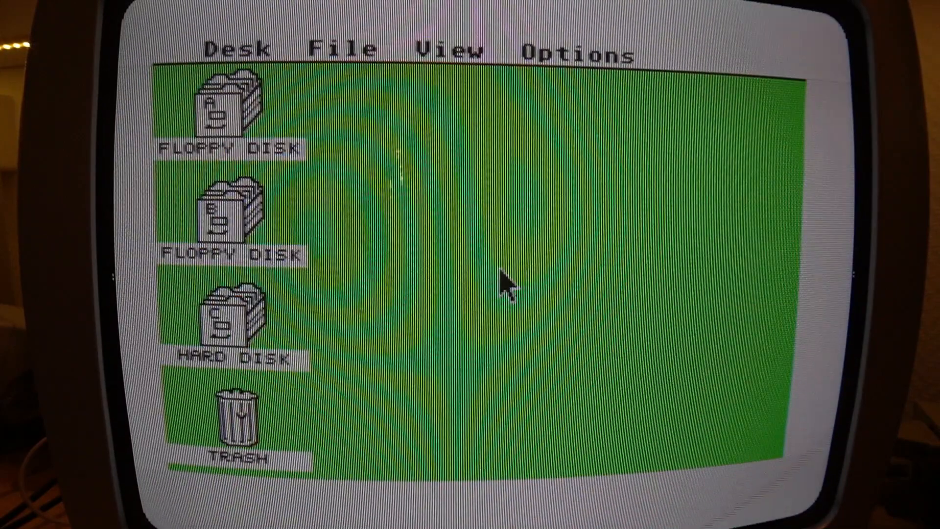
mouse_move(507, 288)
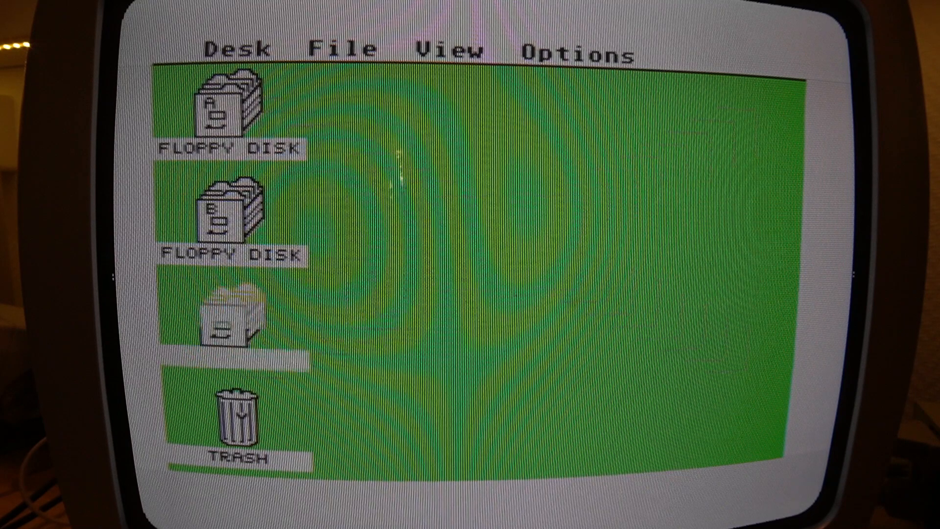
Step: Open hard disk C and add a desktop icon for drive D
double_click(226, 318)
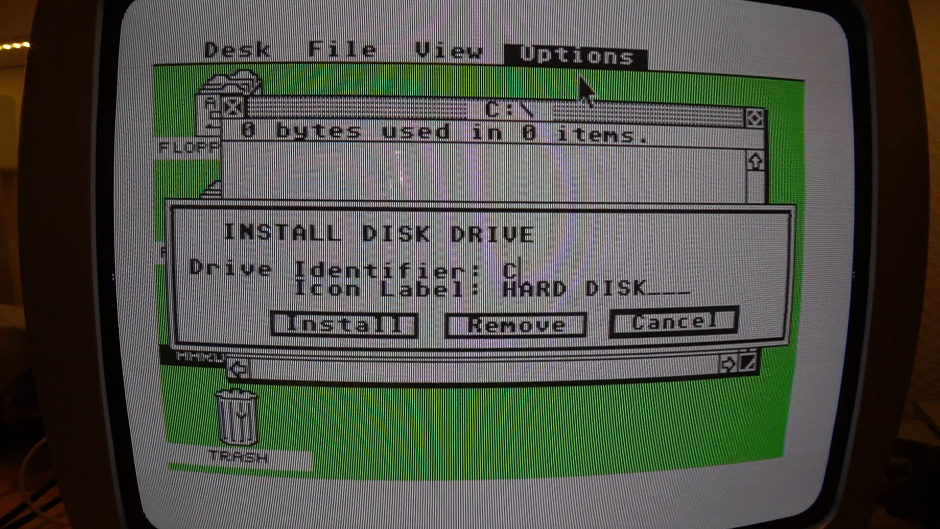
key("Backspace")
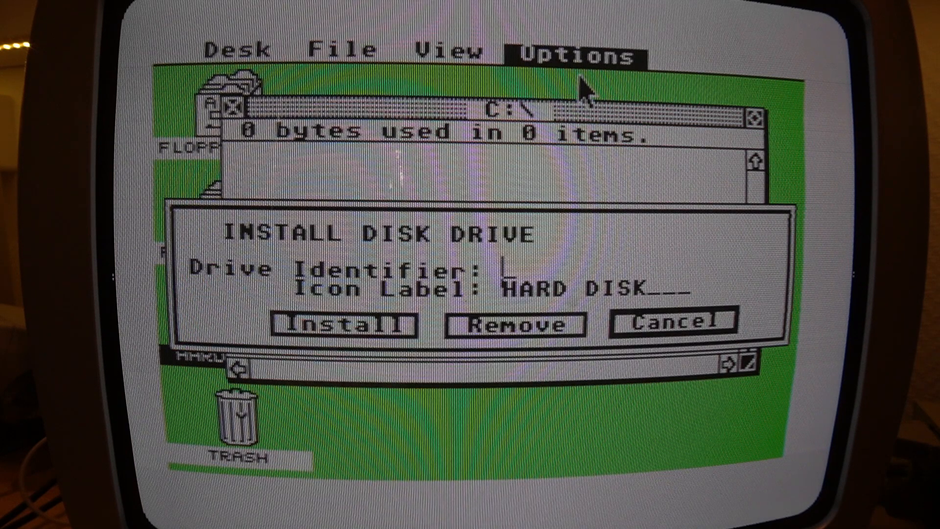
type("D")
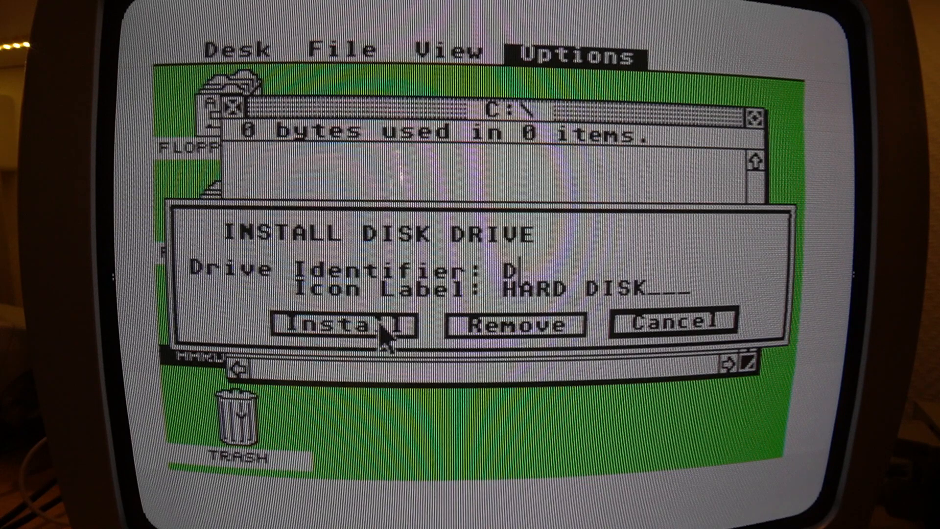
left_click(337, 324)
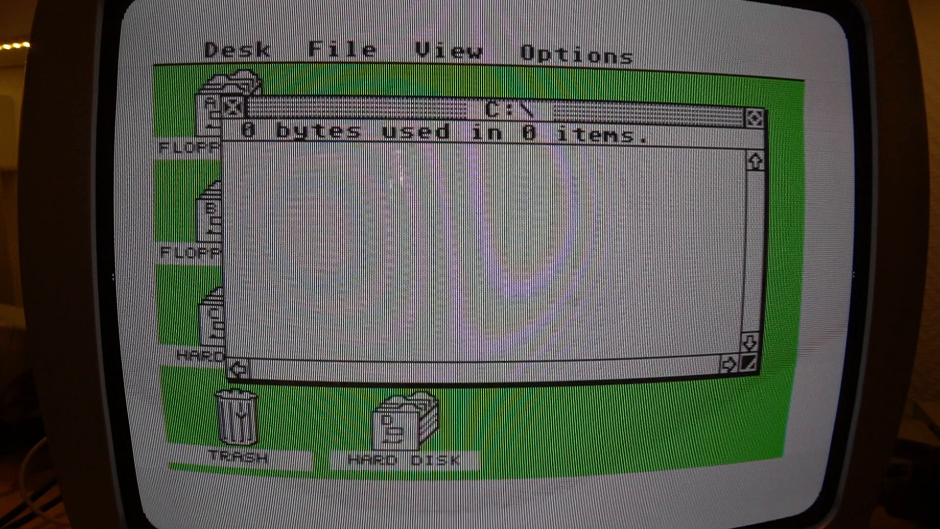
double_click(403, 417)
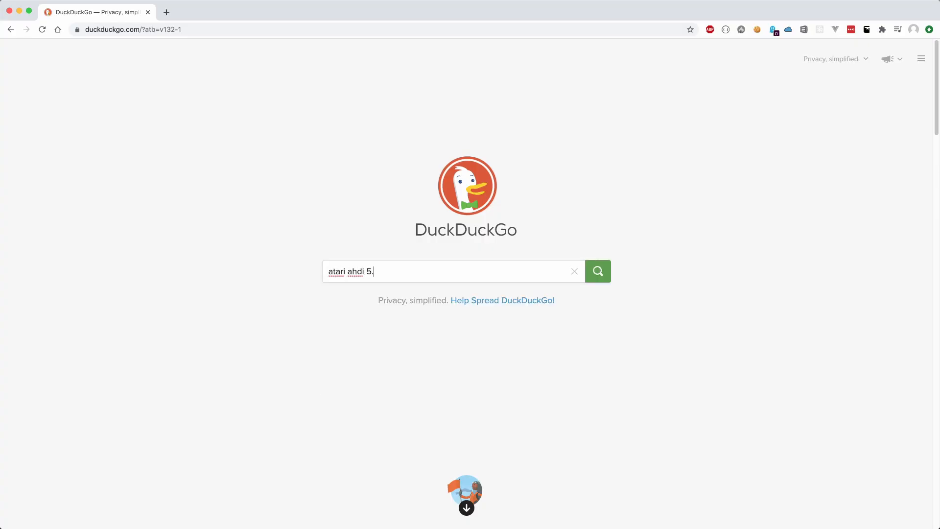
Step: Search DuckDuckGo for 'AHDI 5.0 tools download'
type("0 tools dow")
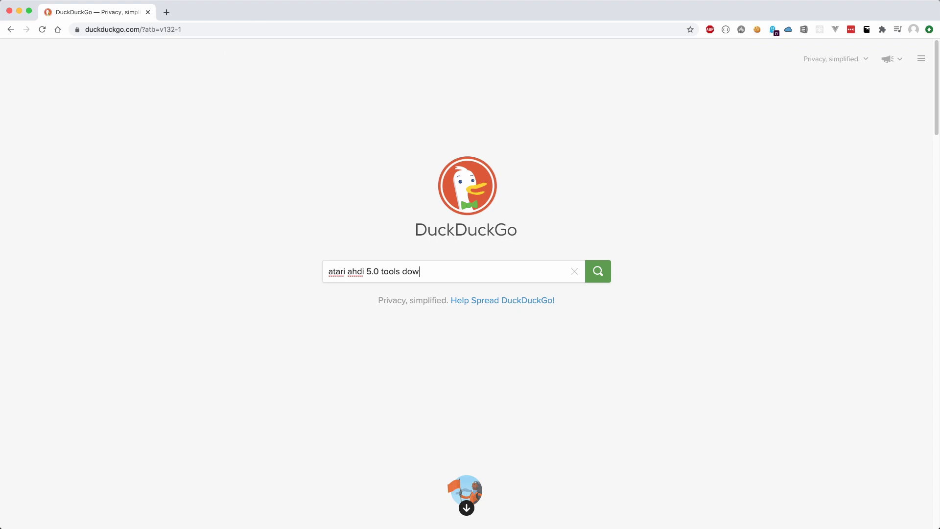
left_click(597, 271)
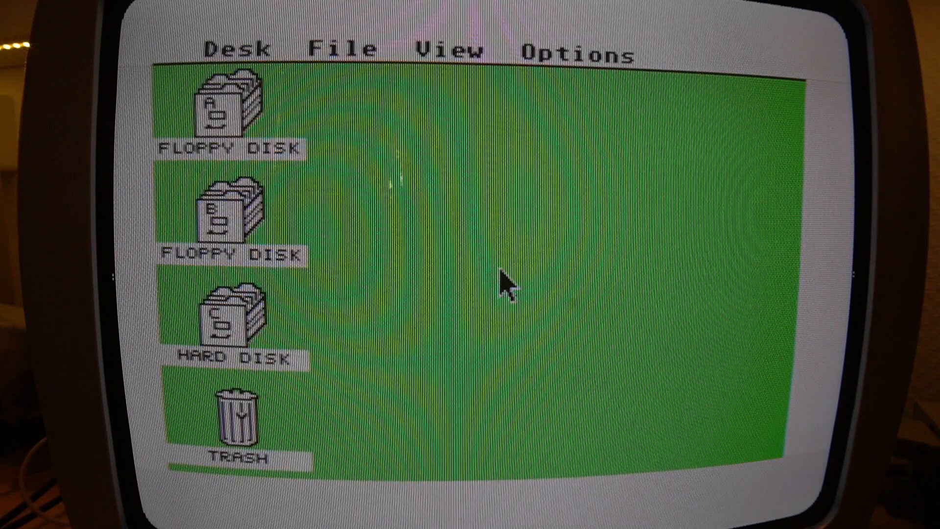
Step: Open floppy A's HINSTALL folder and launch HINSTALL.PRG
left_click(227, 108)
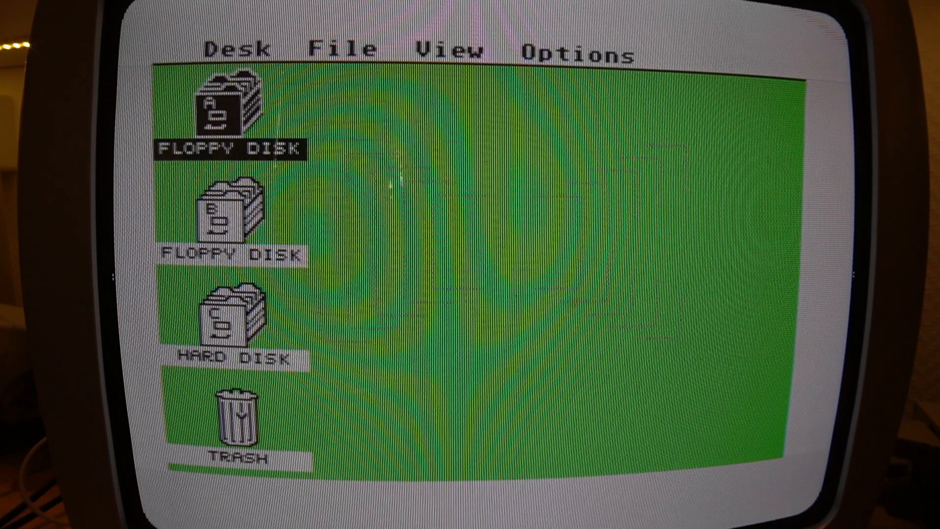
double_click(230, 105)
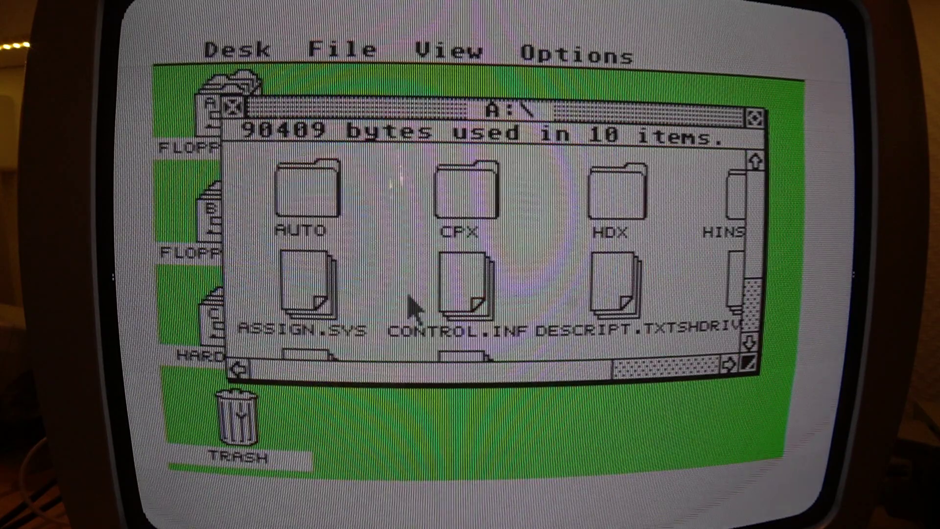
scroll("right", 3)
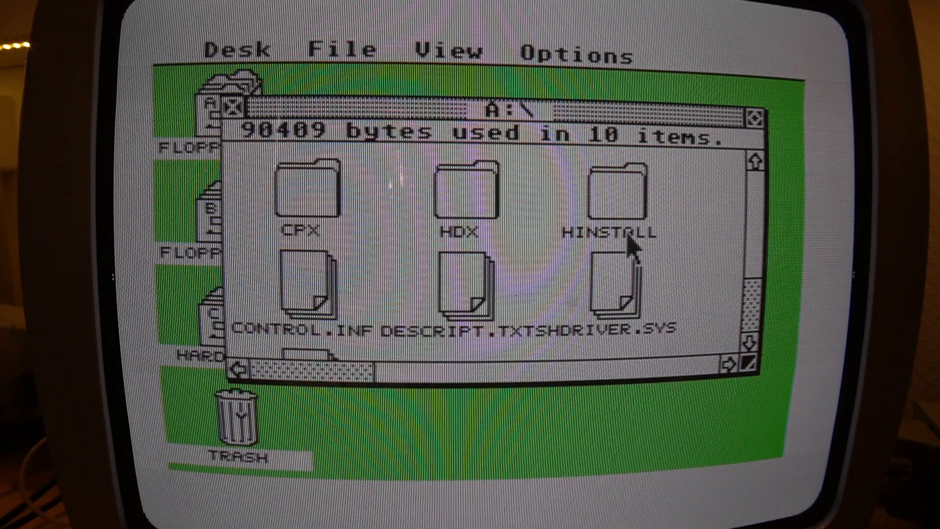
left_click(607, 192)
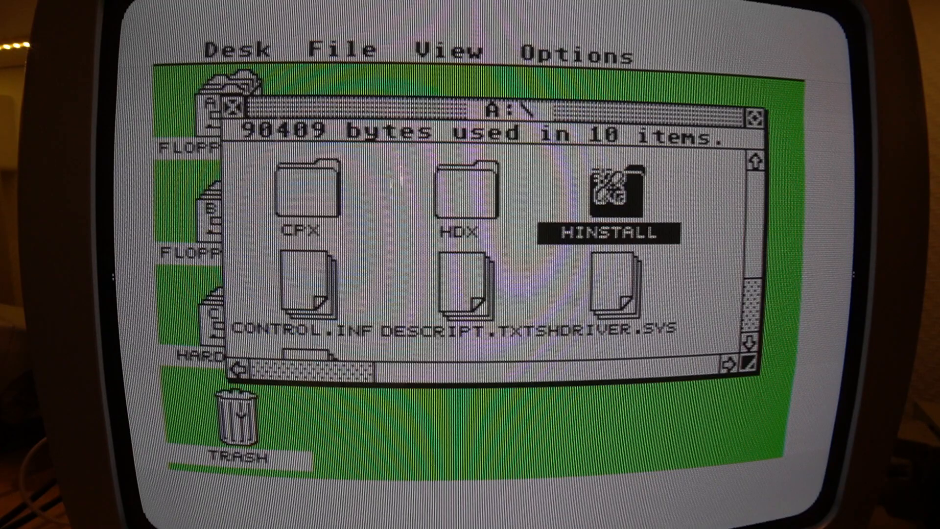
double_click(609, 198)
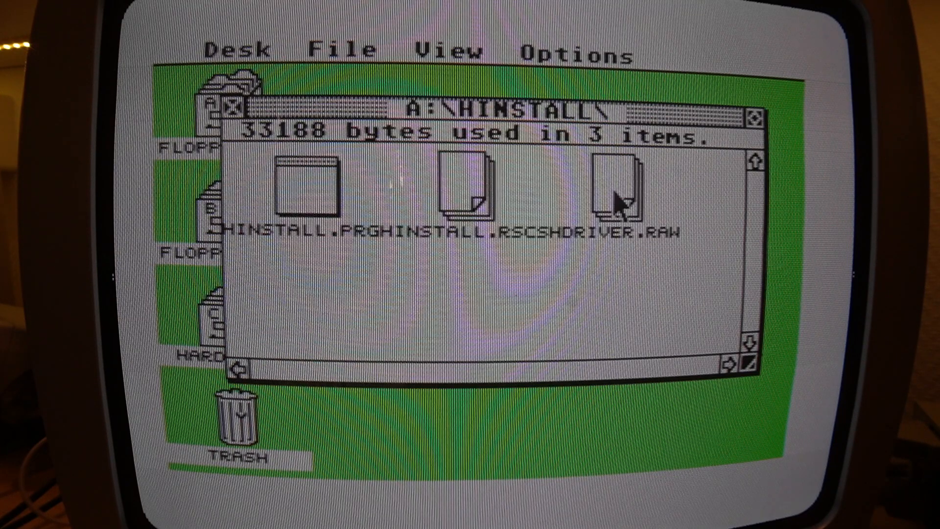
left_click(305, 192)
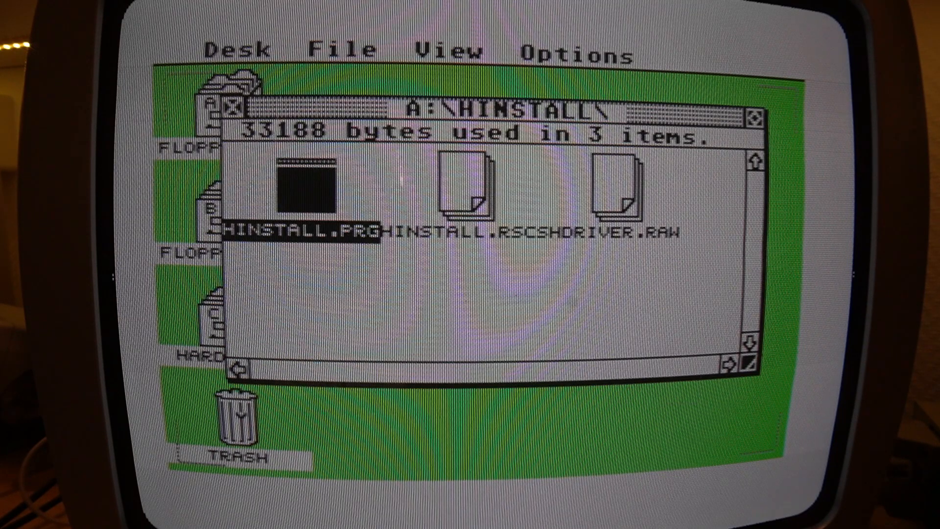
double_click(306, 191)
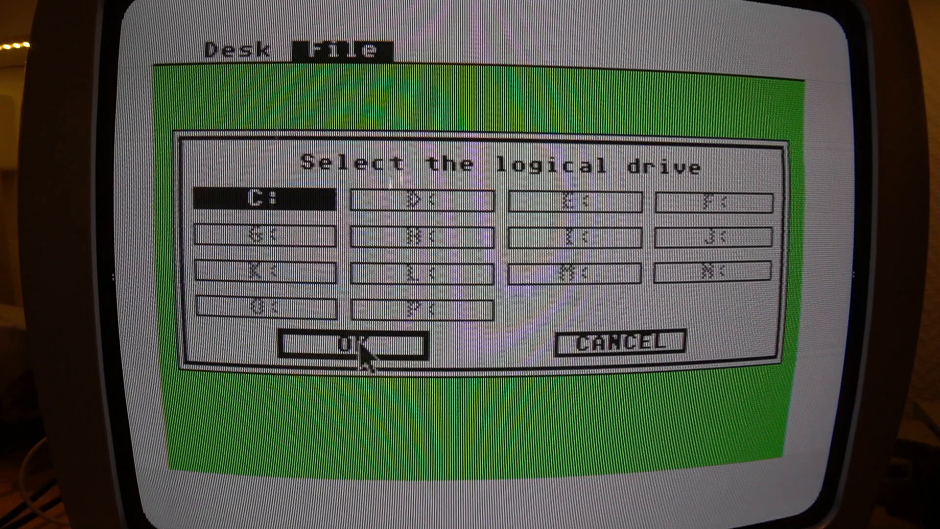
Step: Install the bootable hard disk driver on logical drive C:
left_click(352, 345)
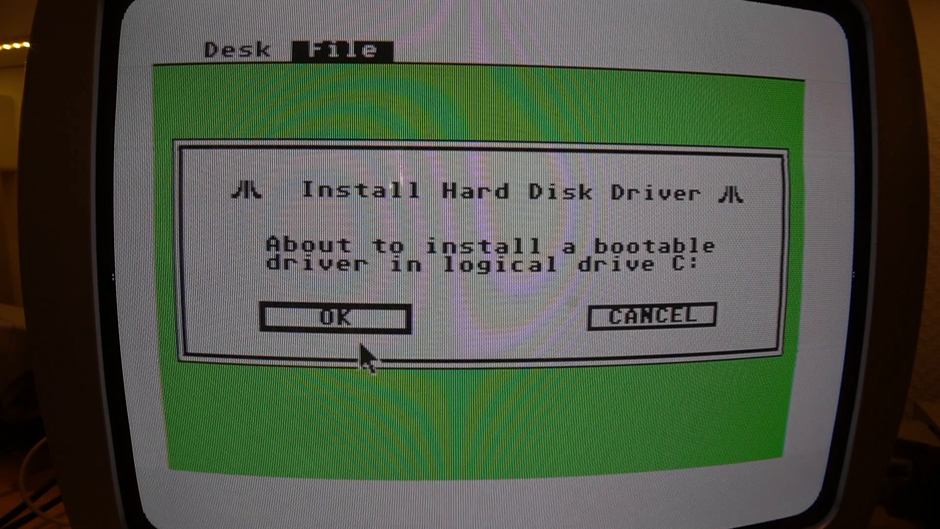
left_click(334, 317)
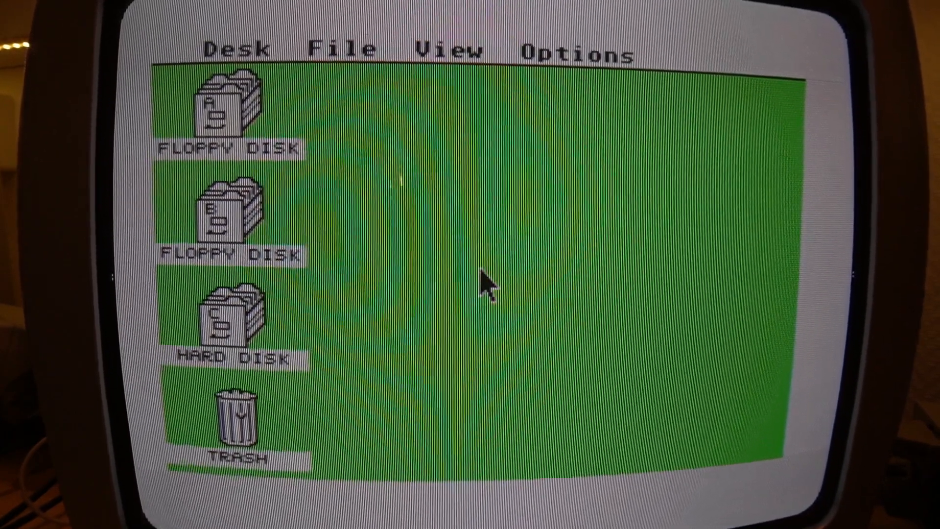
Step: Set the desktop screen resolution to Medium in Set Preferences
left_click(571, 50)
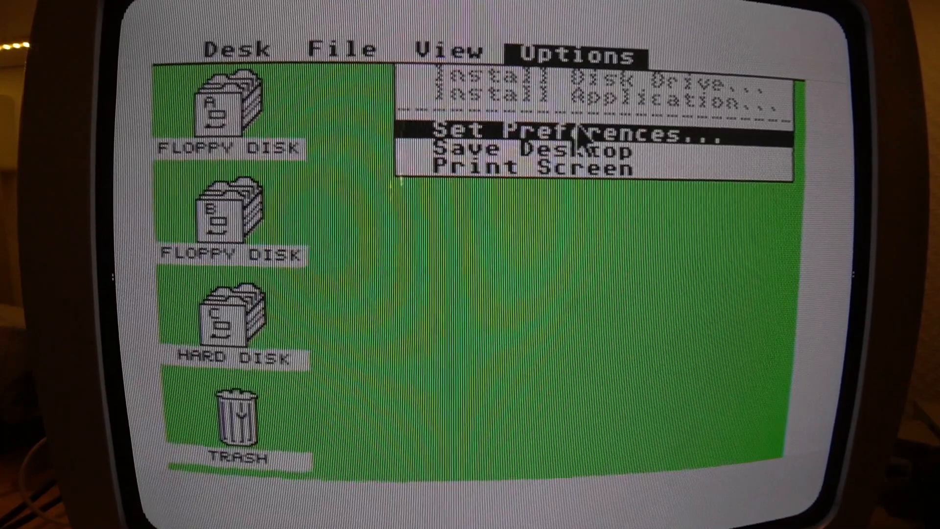
left_click(569, 131)
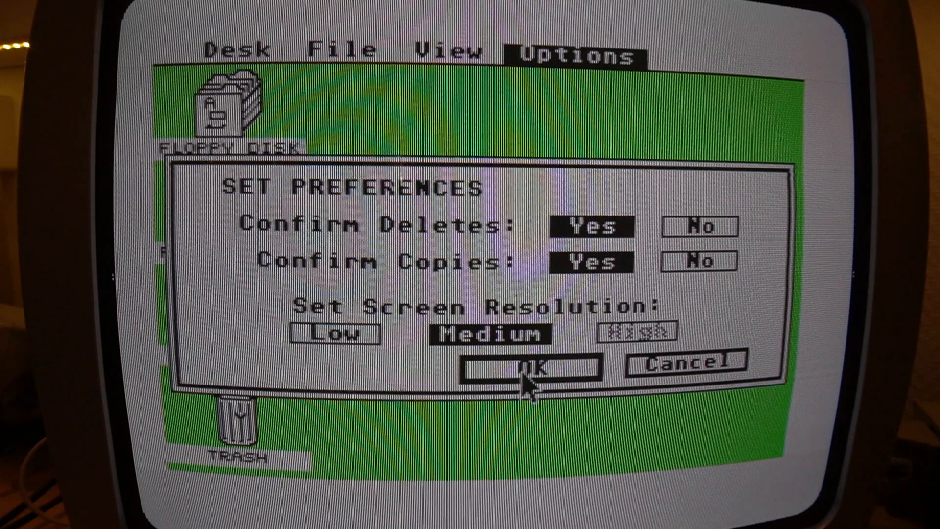
left_click(530, 369)
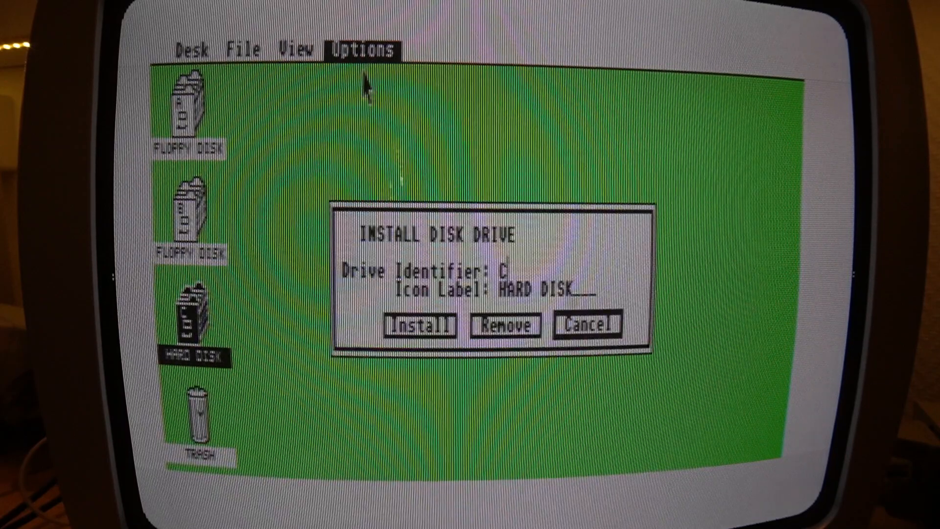
Step: Install a drive D hard disk icon, then open the C: and D: windows
key("Backspace")
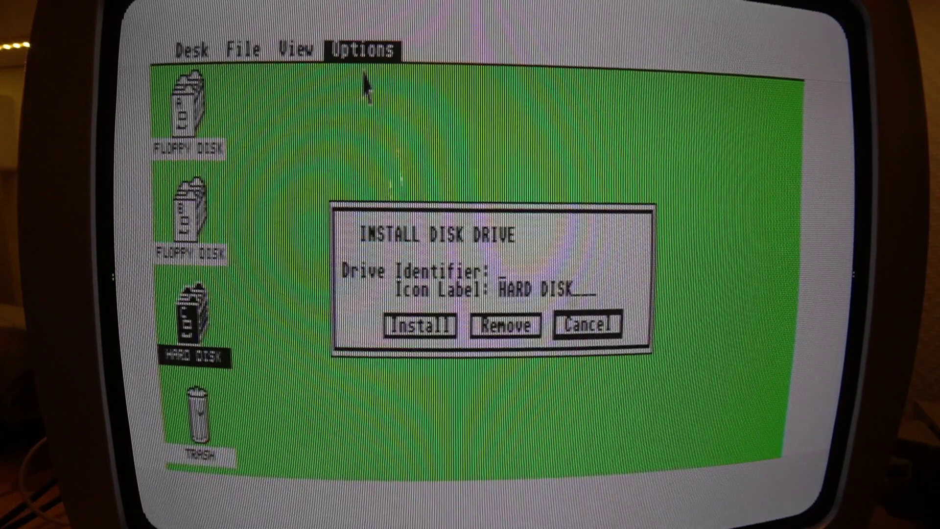
type("D")
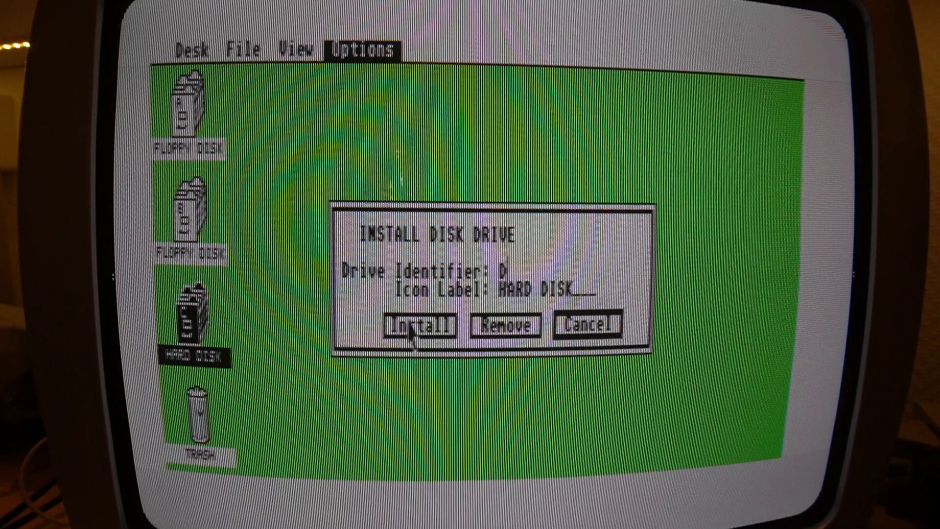
left_click(419, 325)
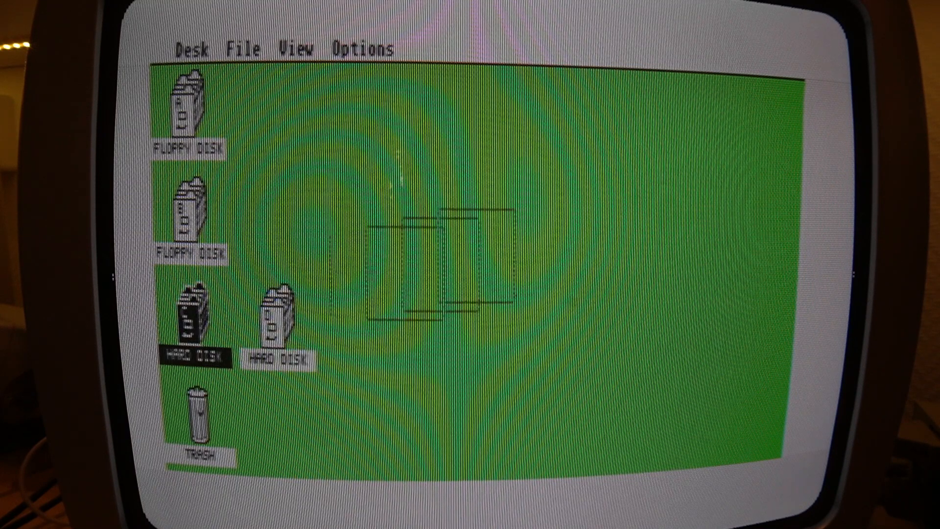
double_click(195, 318)
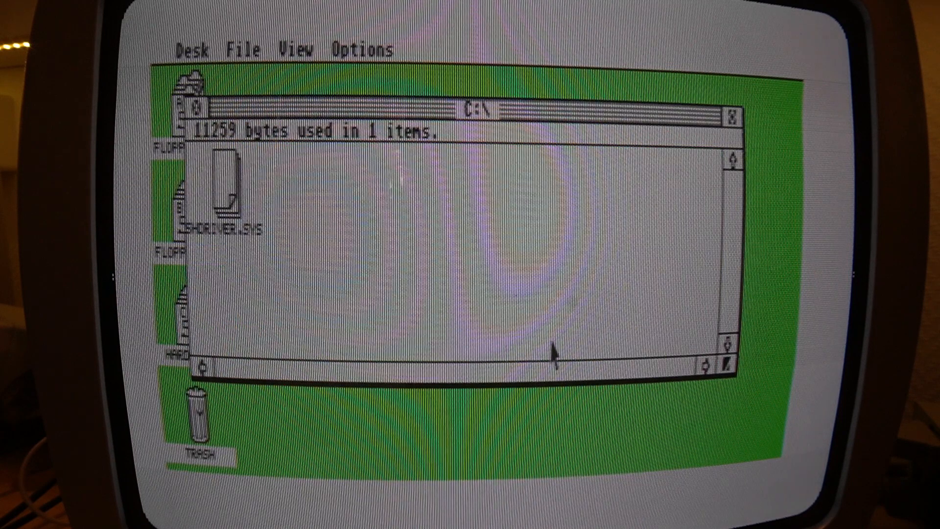
mouse_move(674, 410)
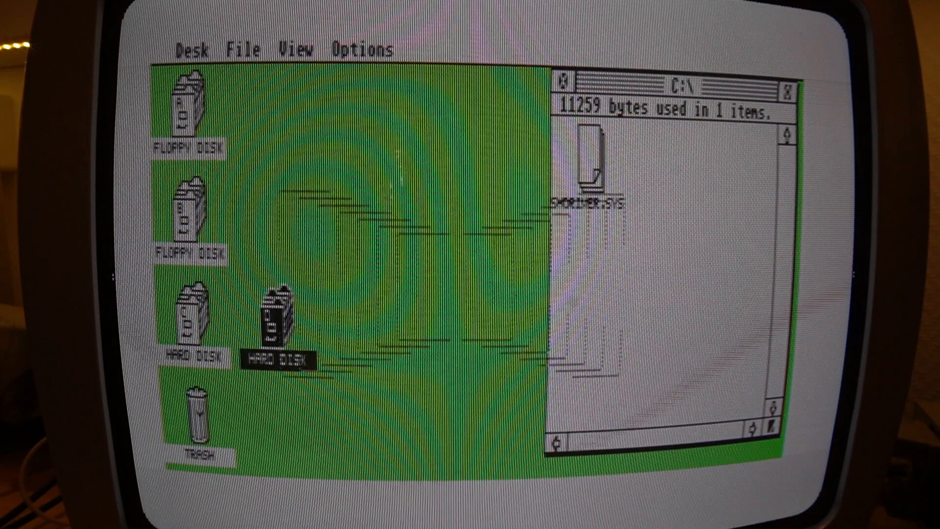
double_click(275, 317)
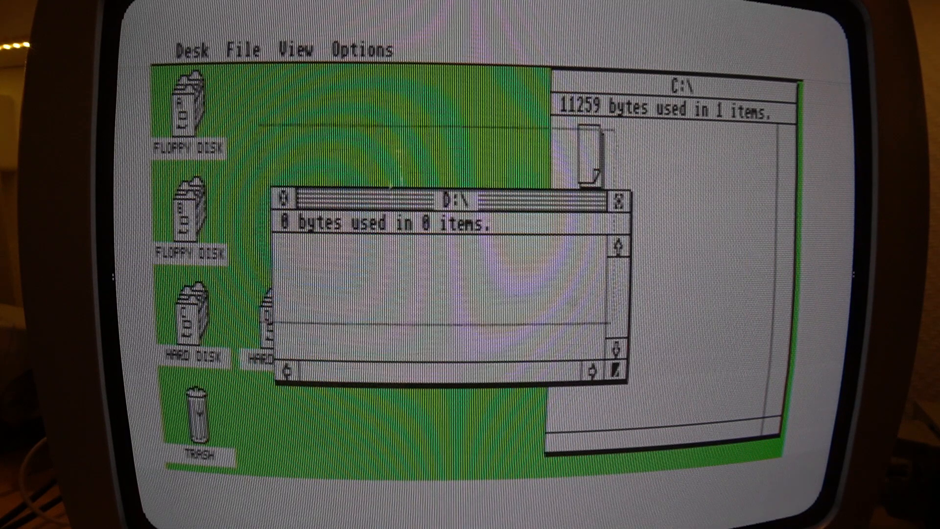